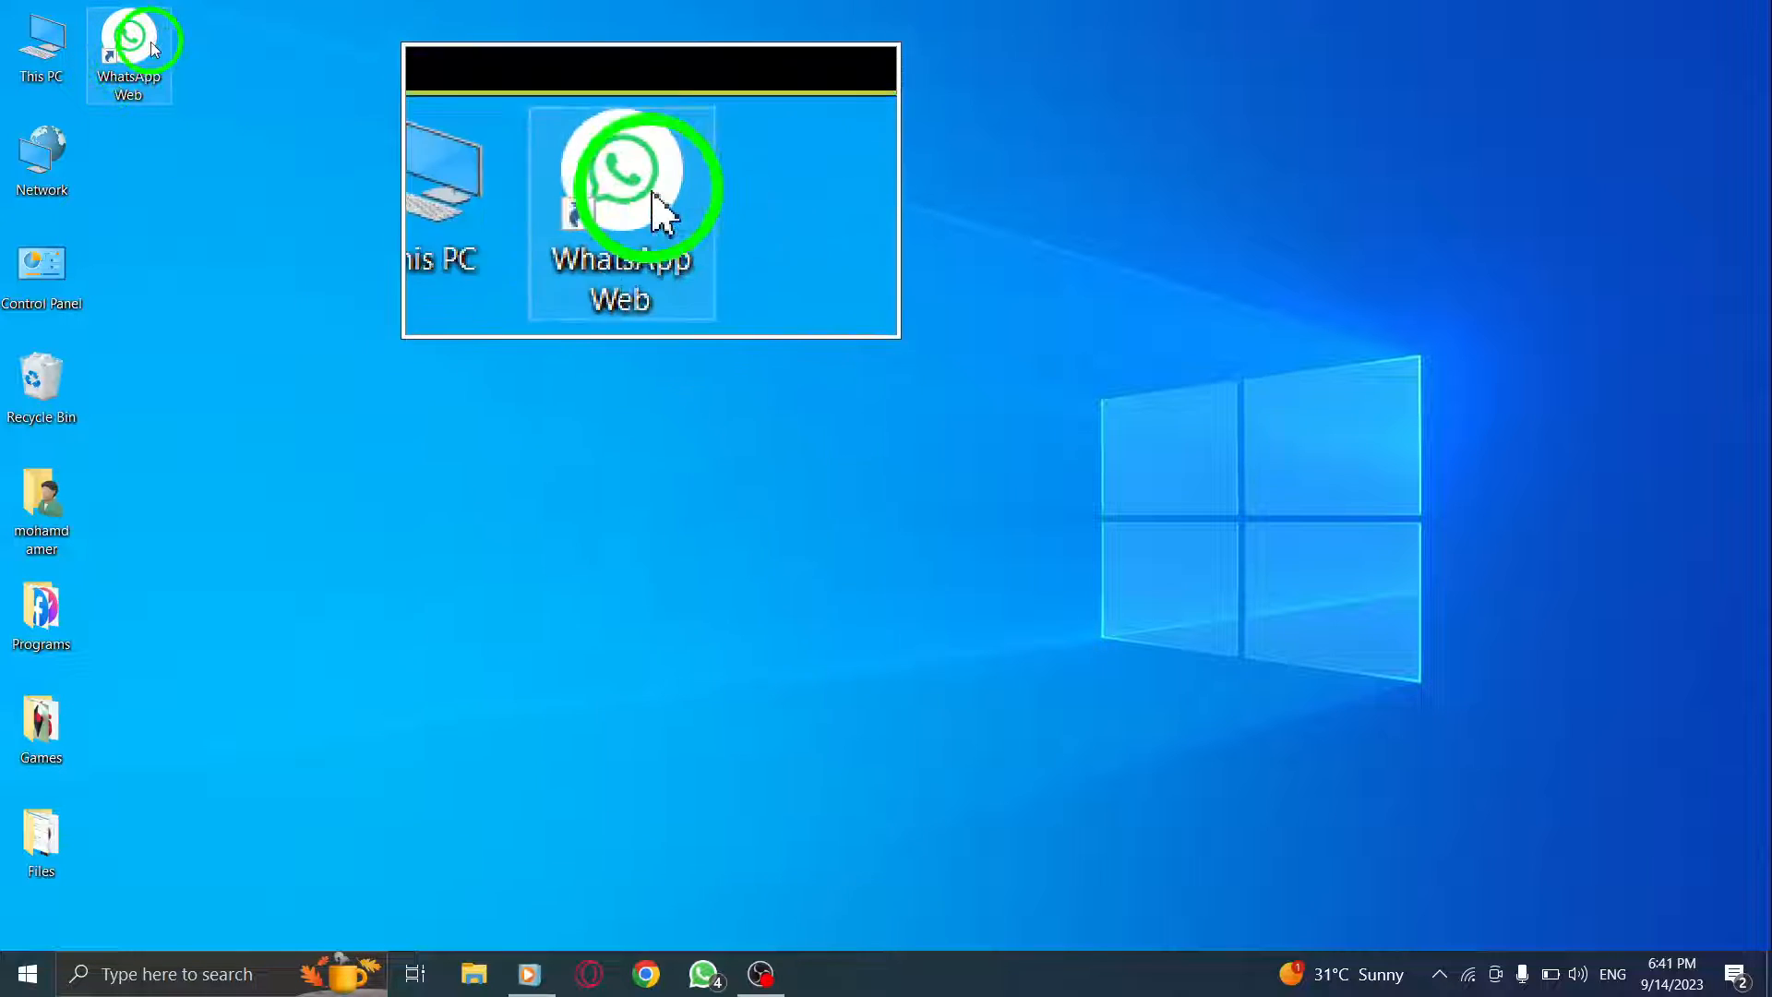
Step: Launch WhatsApp Web from its desktop shortcut and let it load
double_click(620, 181)
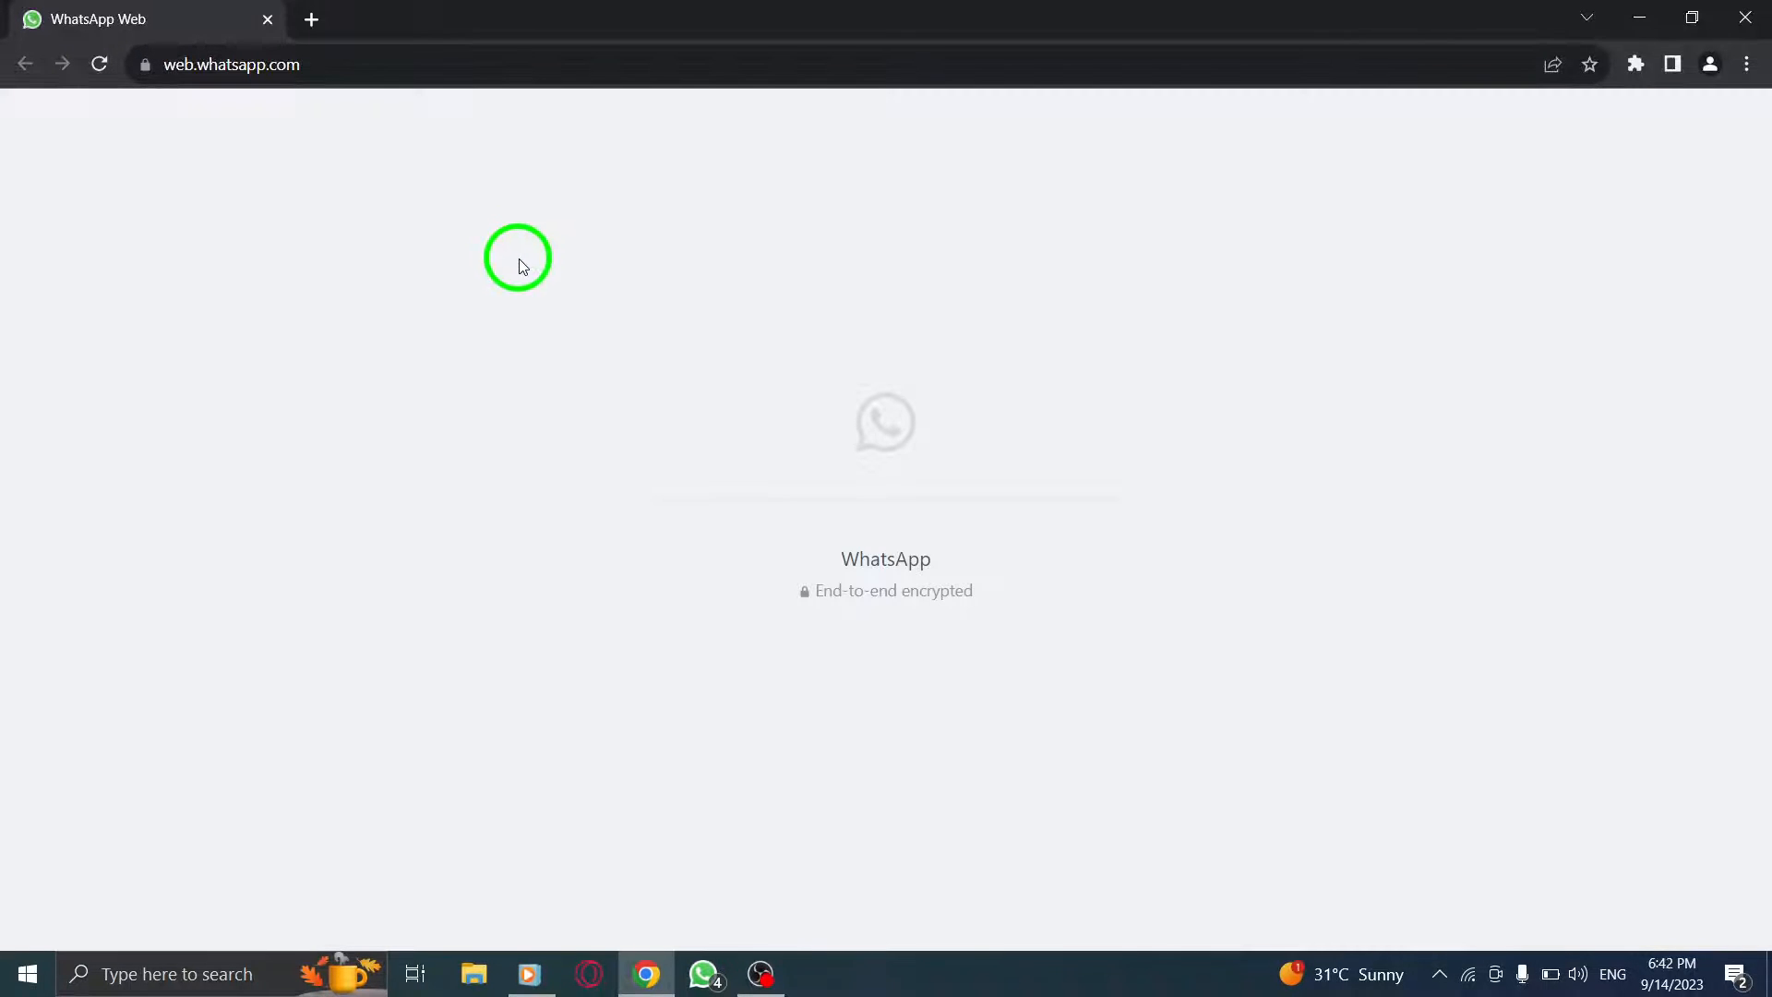
mouse_move(553, 301)
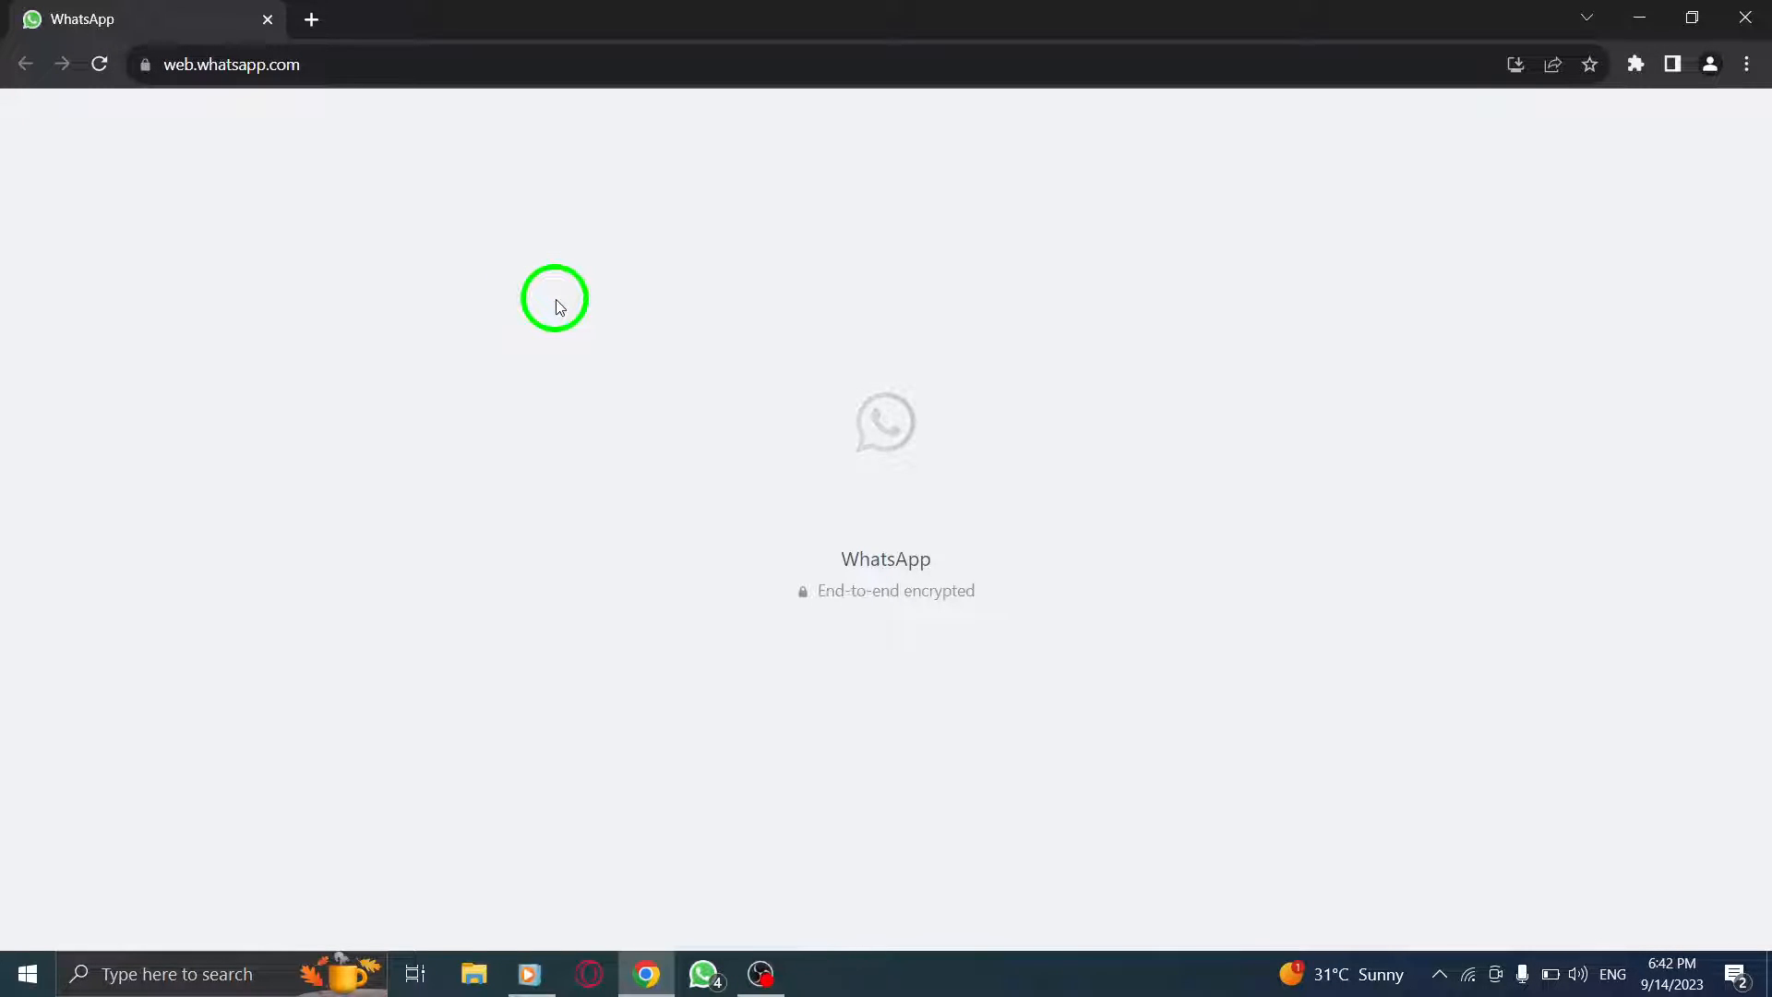
mouse_move(502, 329)
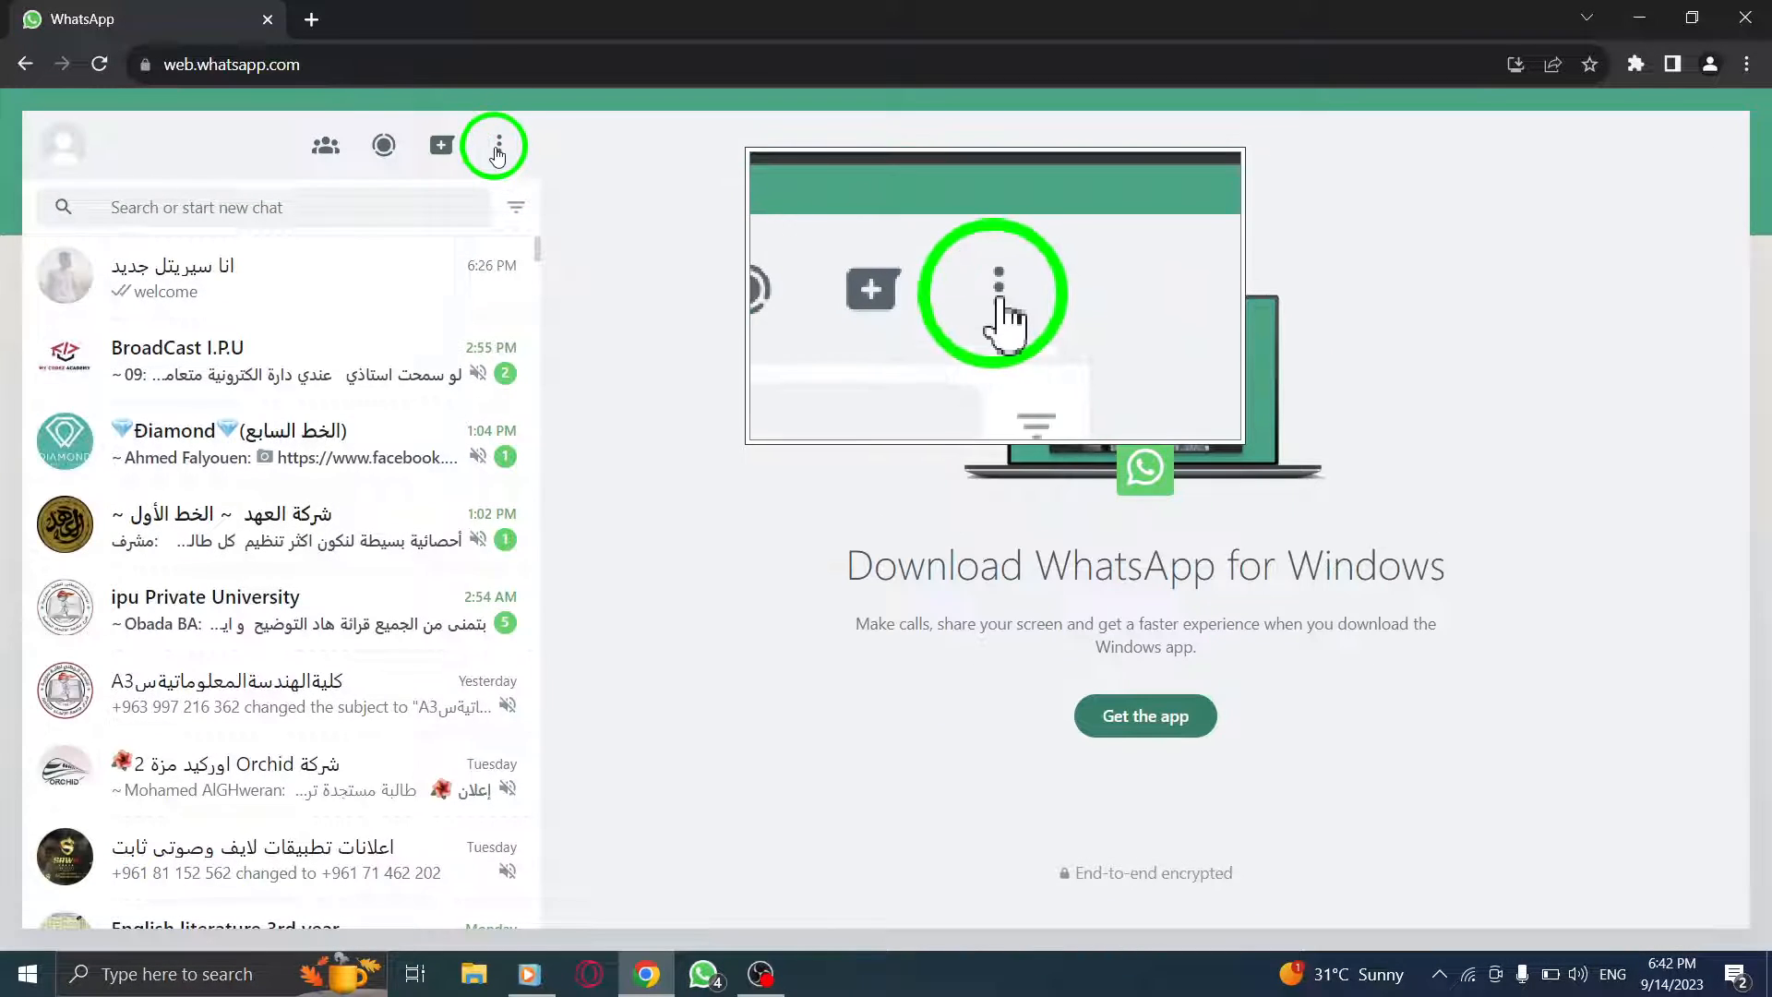
Step: Reach the Settings panel through the three-dot menu above the chat list
left_click(495, 144)
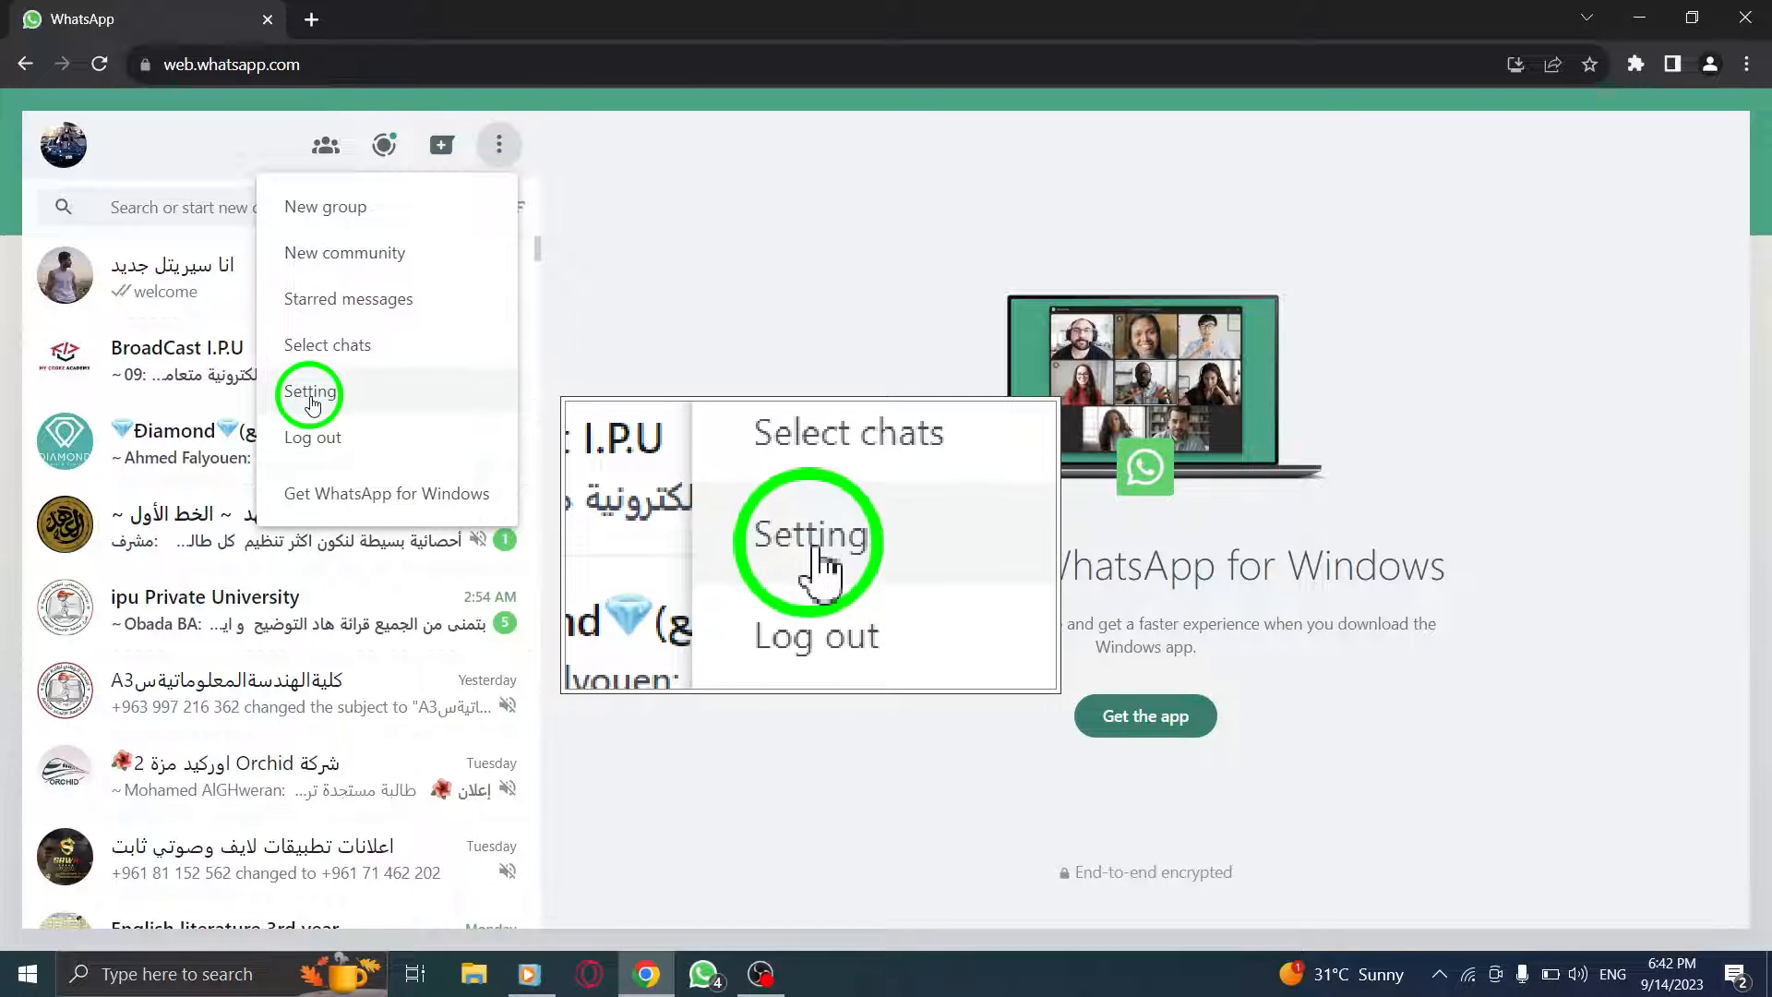
left_click(310, 392)
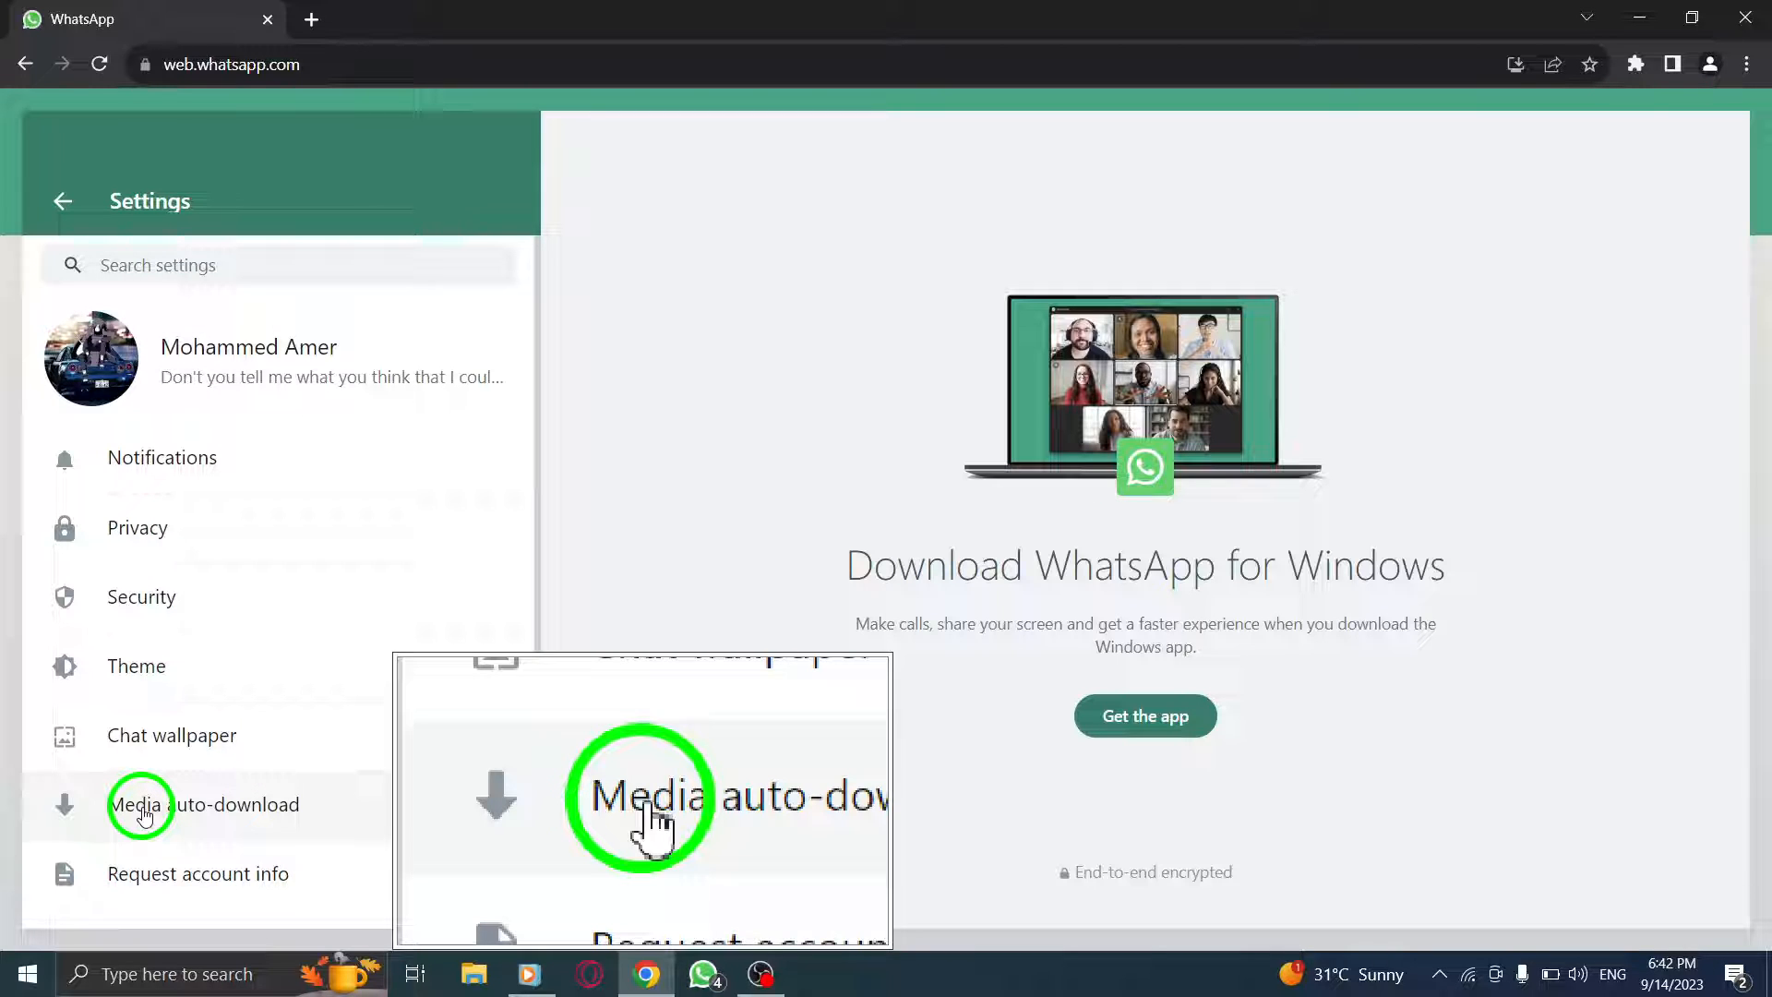
Step: Enable Documents in Media auto-download alongside Photos and Audio, then return to the chat list
left_click(205, 804)
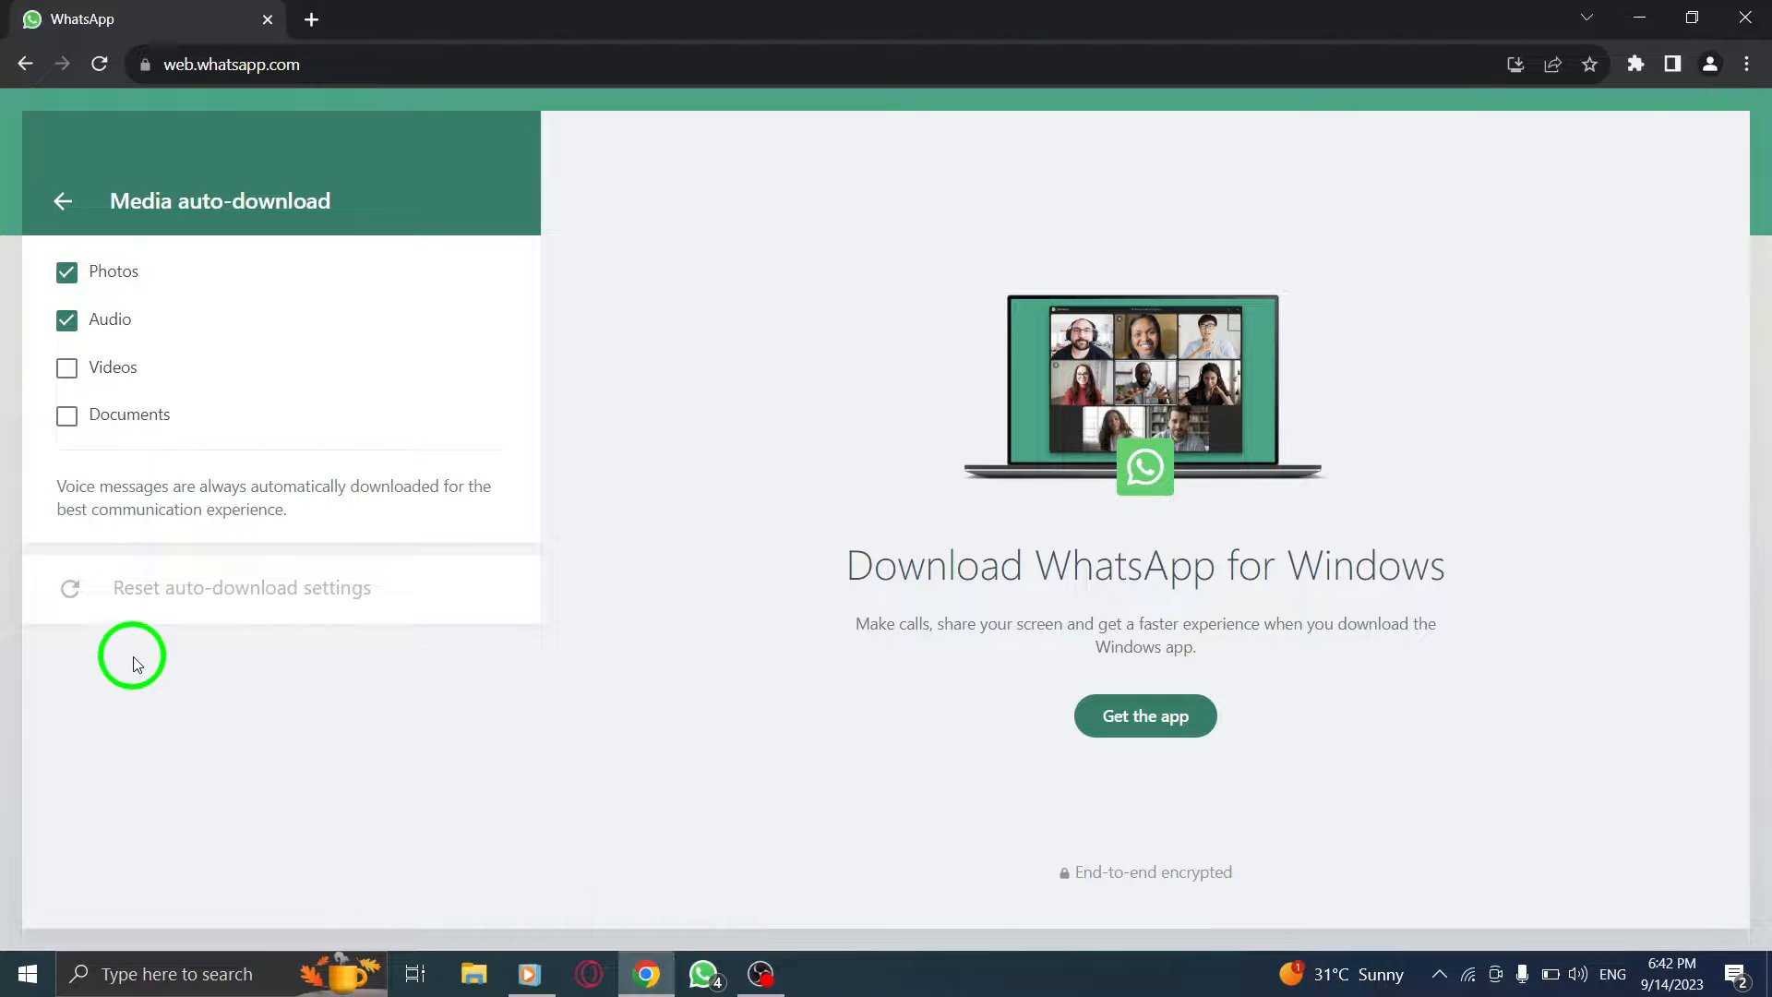
mouse_move(225, 255)
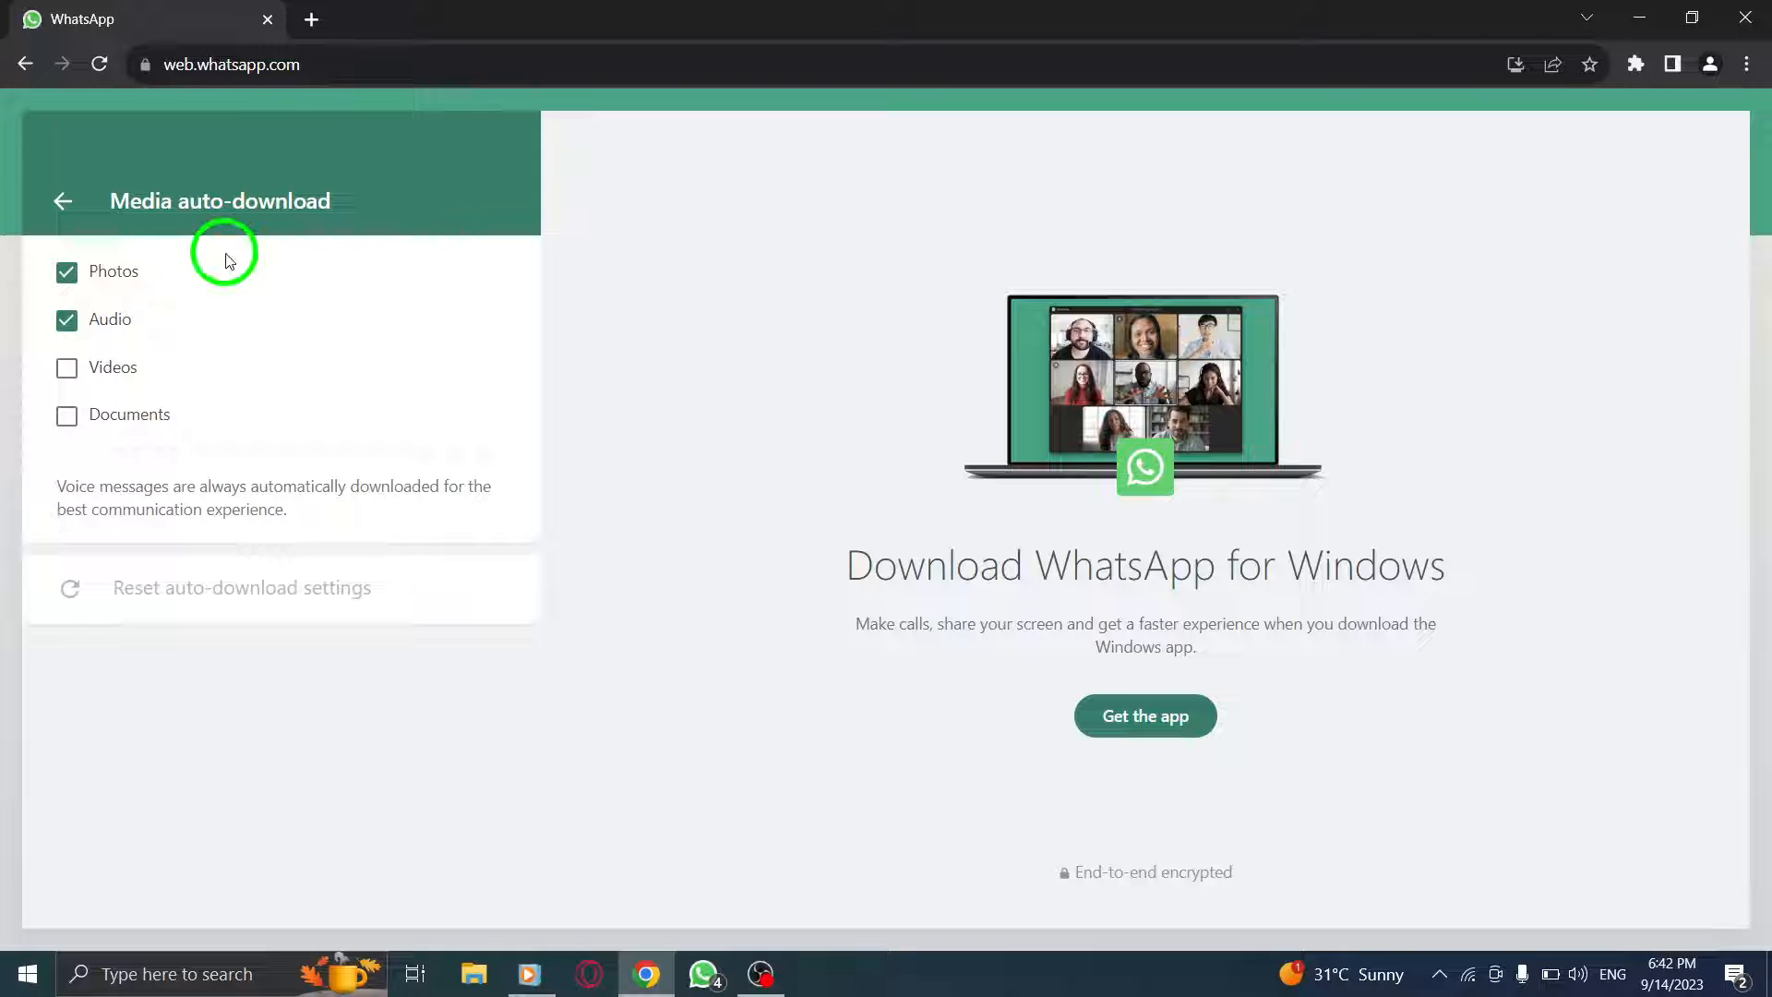
mouse_move(221, 515)
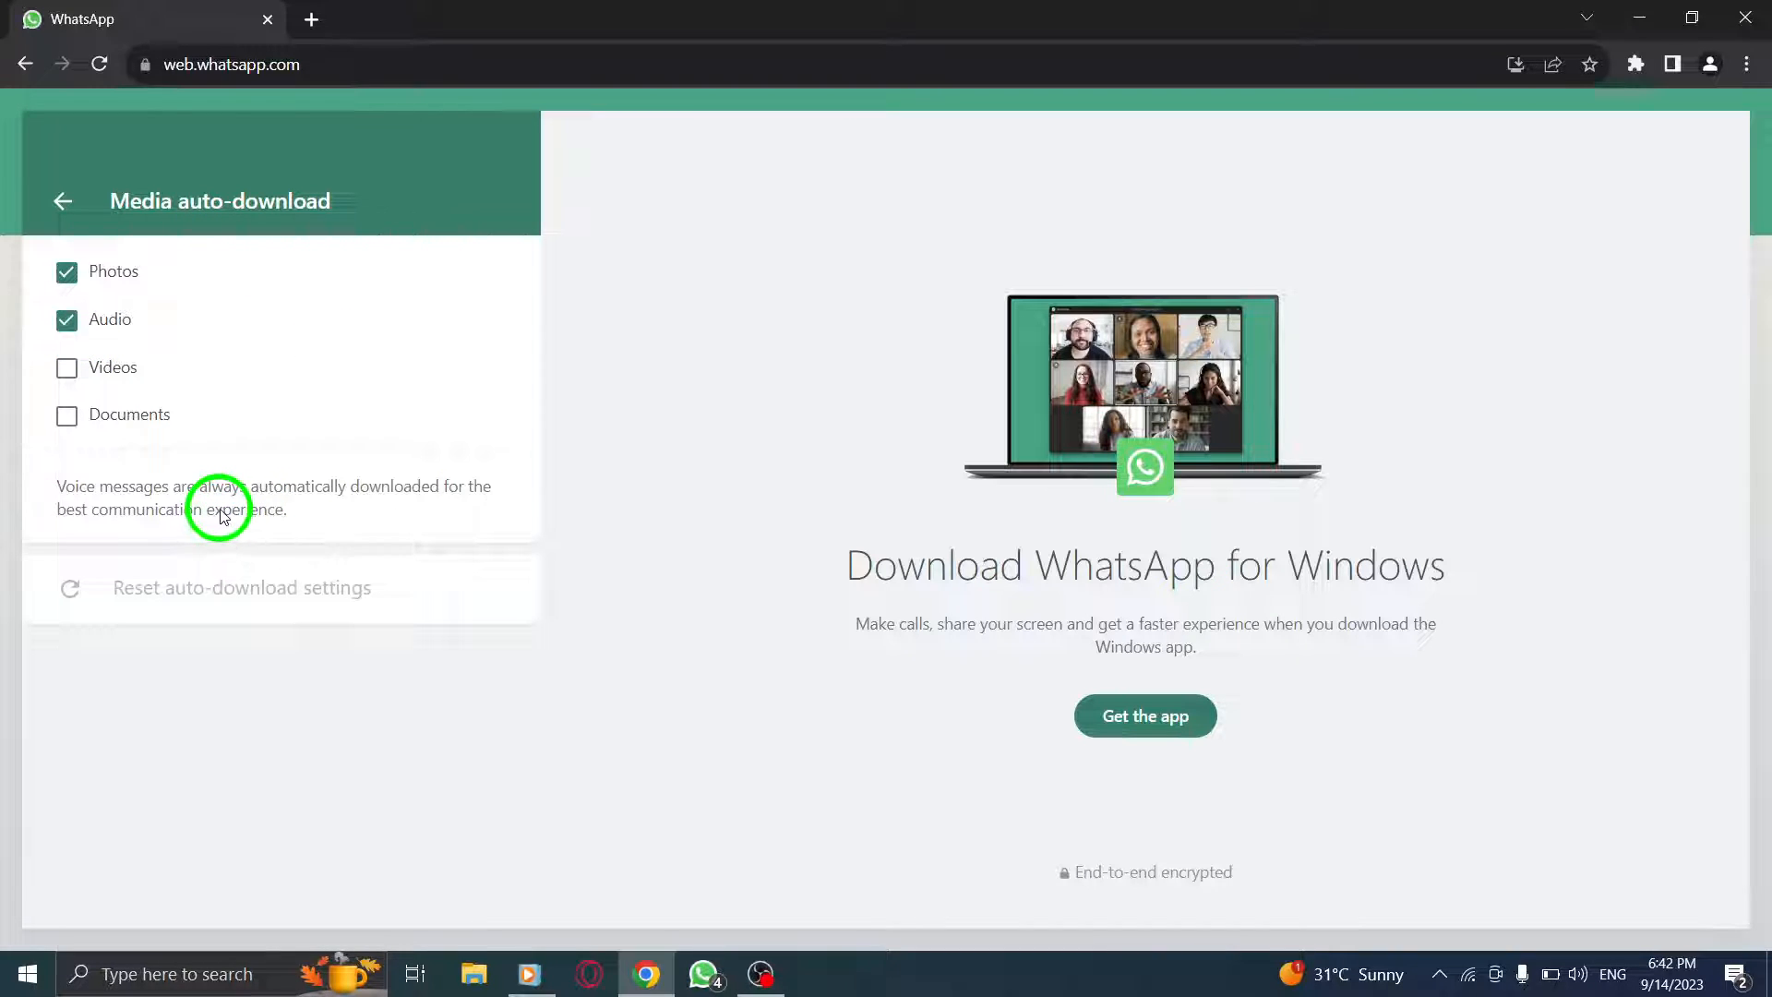
mouse_move(165, 452)
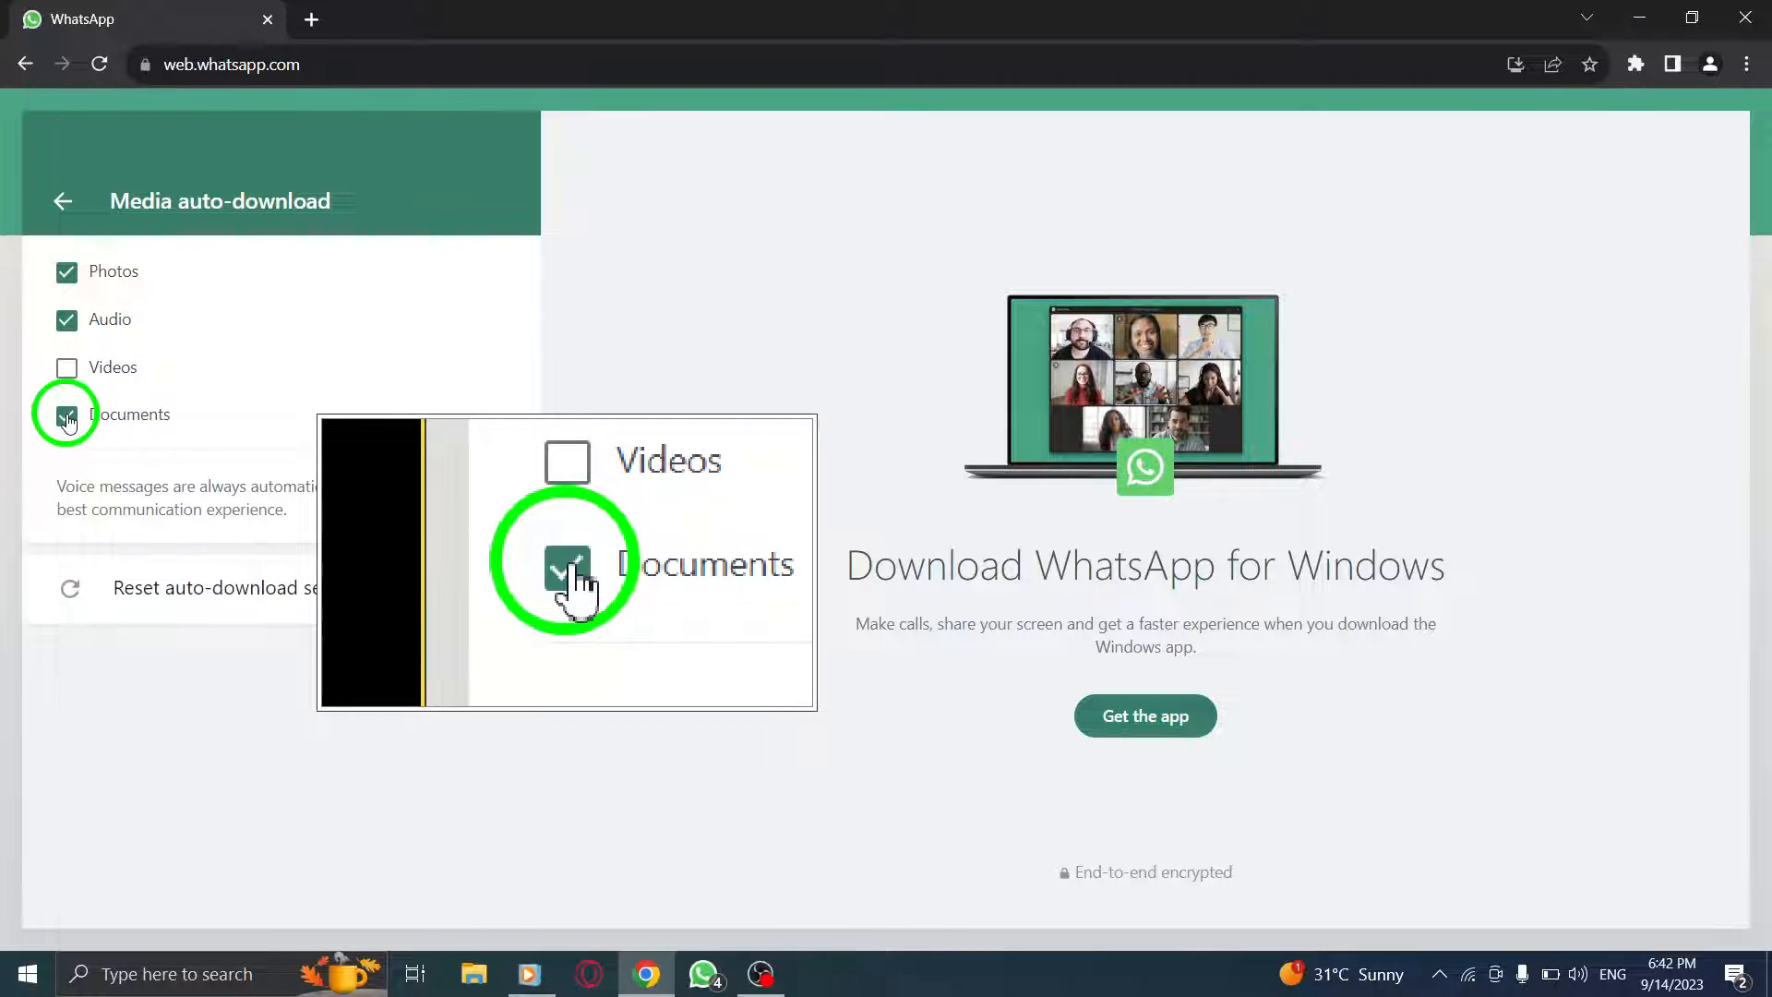
left_click(66, 413)
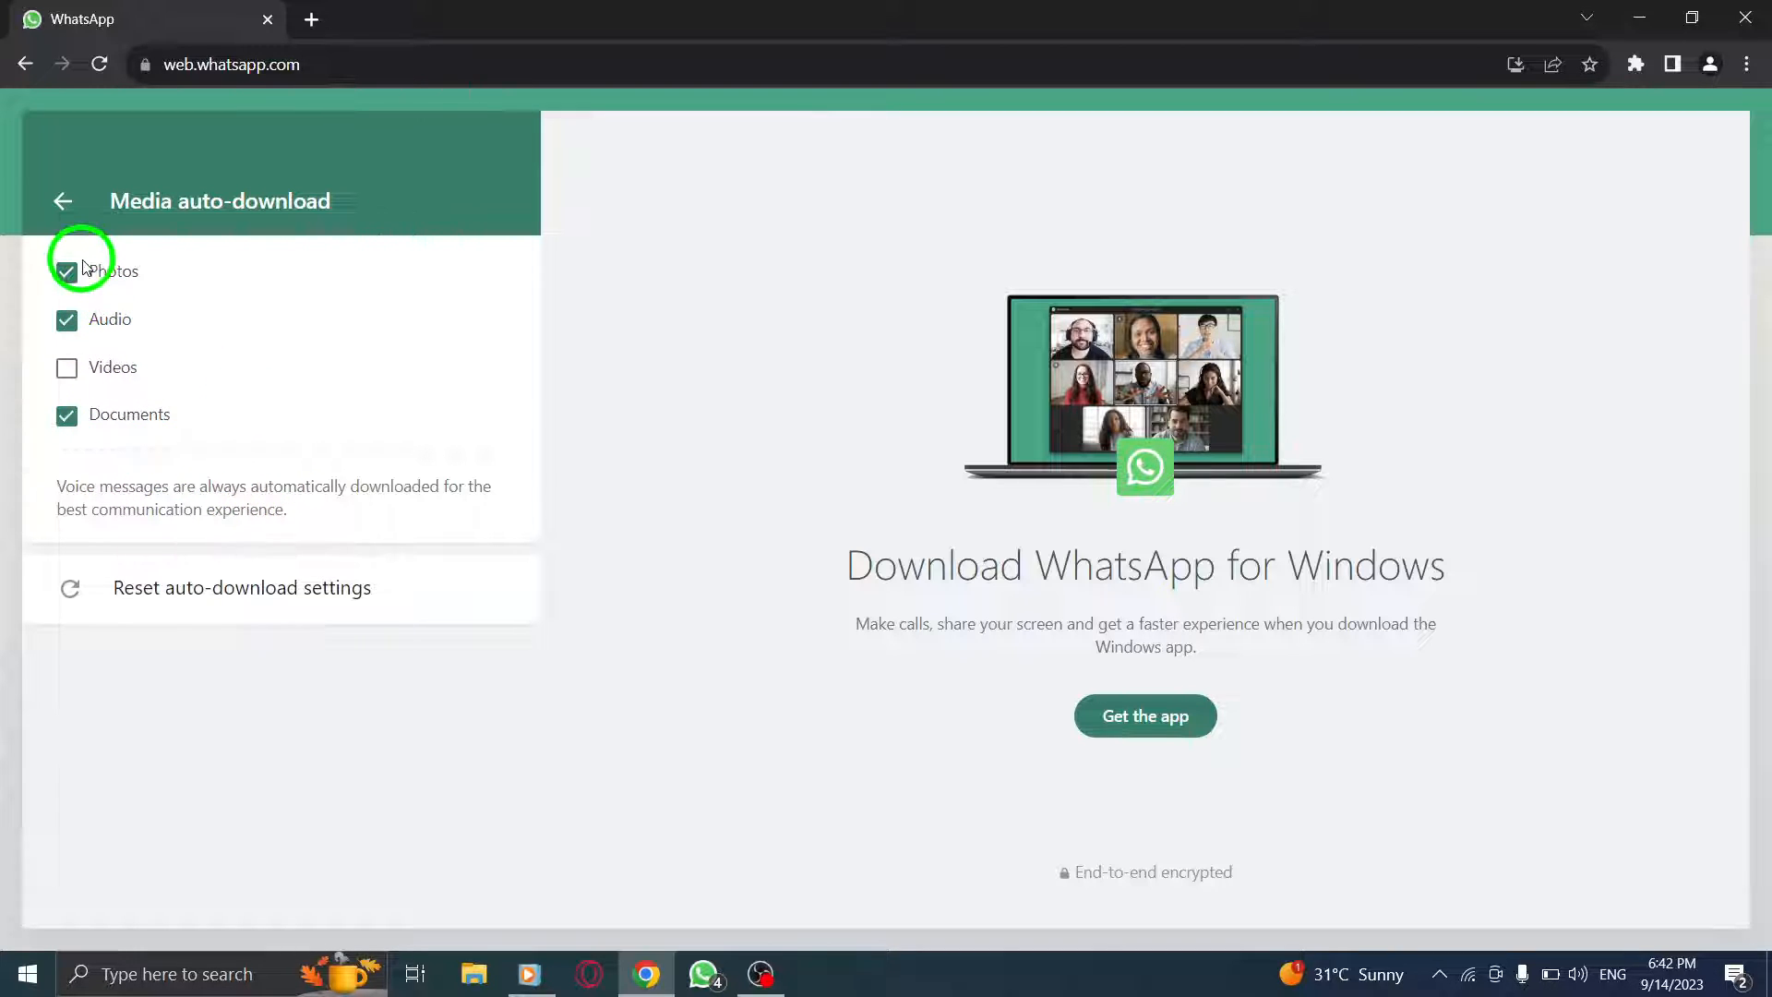
left_click(63, 201)
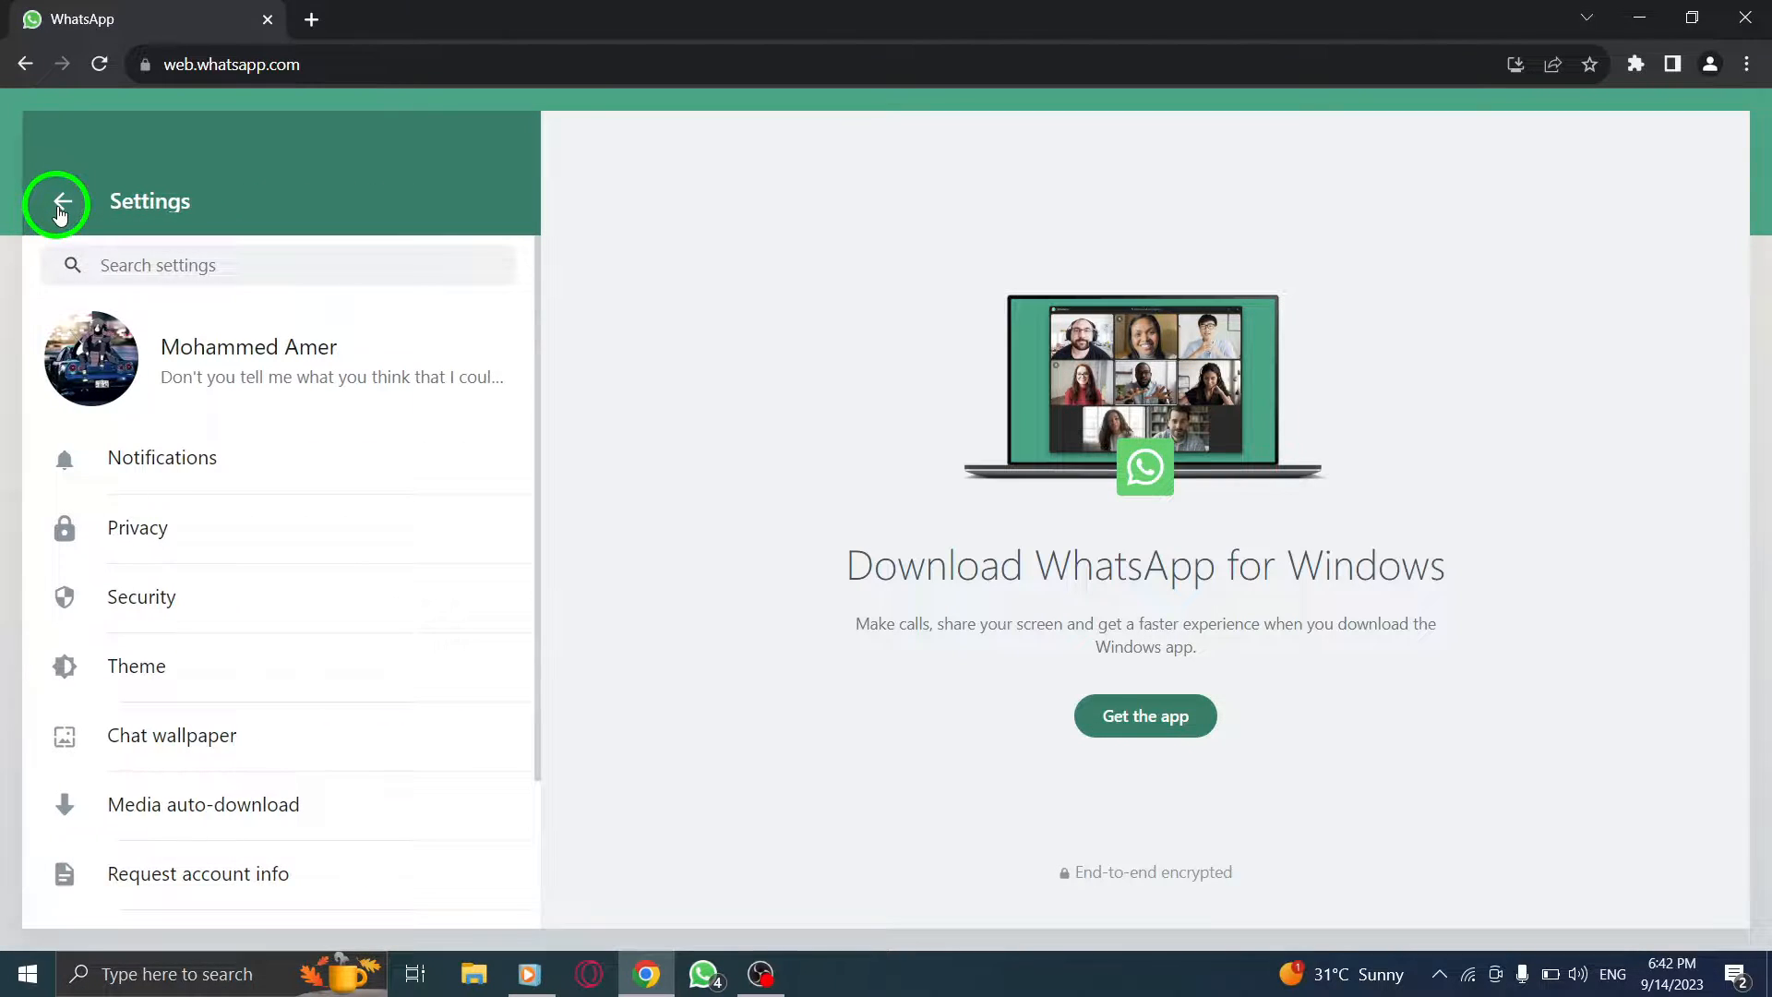
left_click(59, 201)
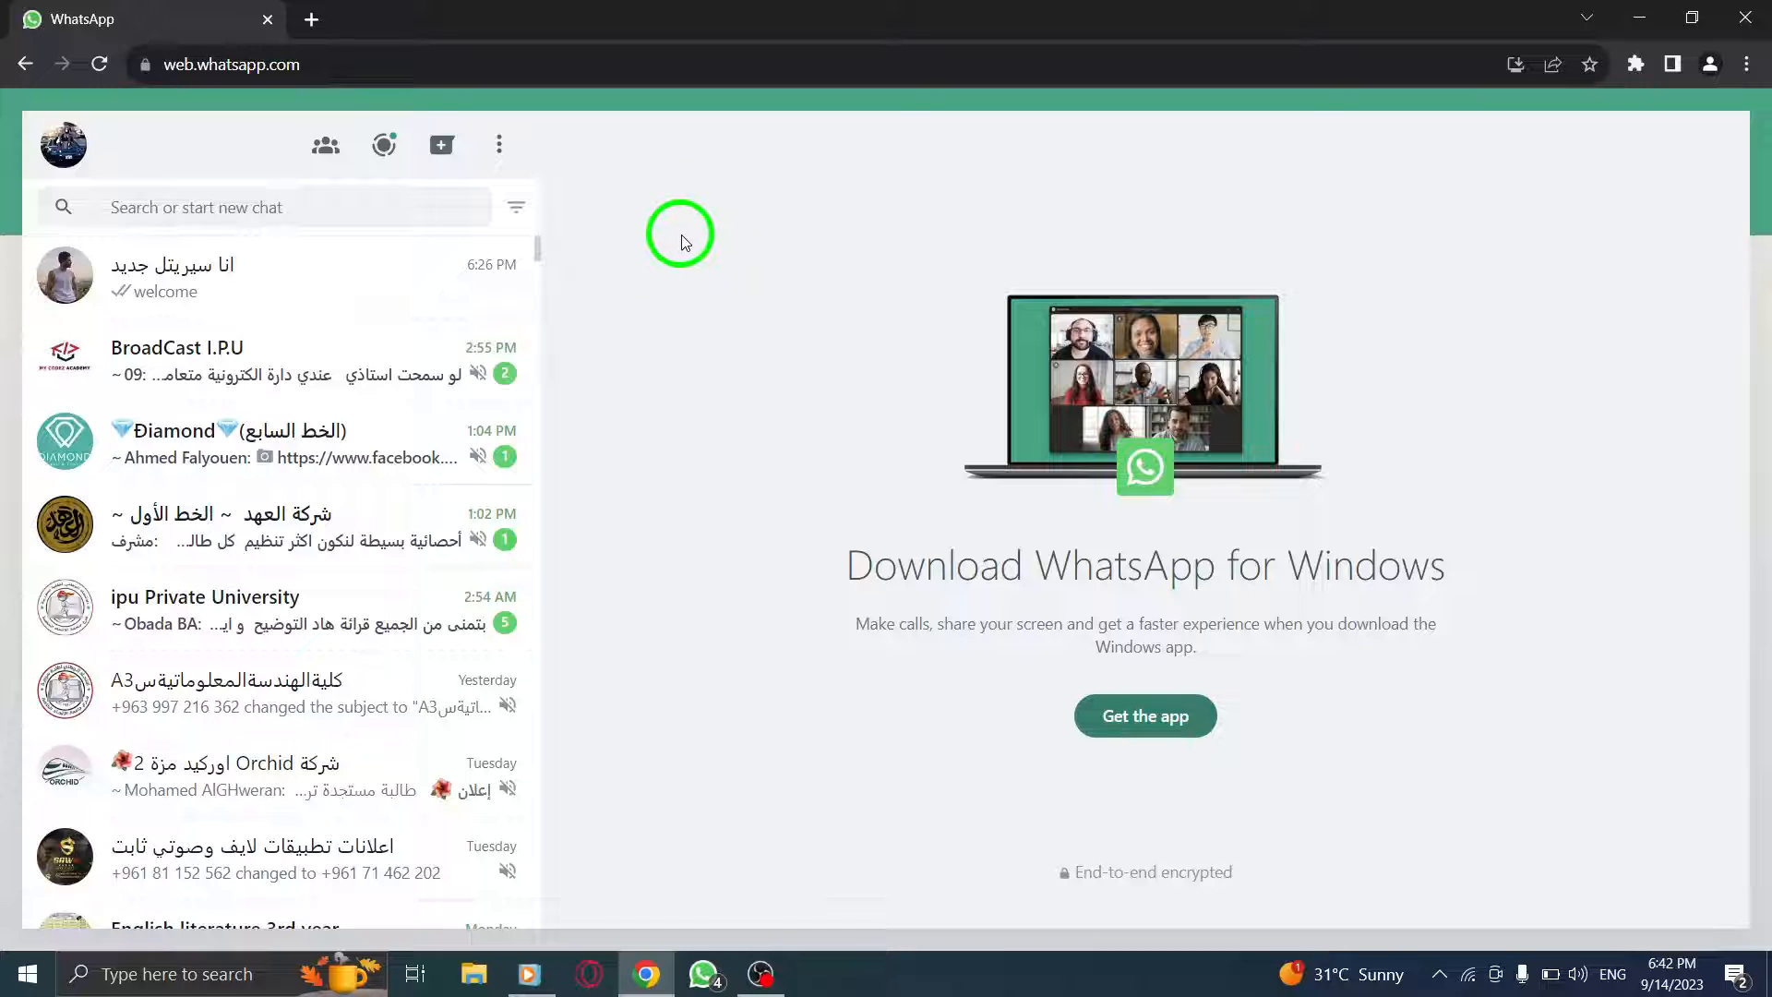